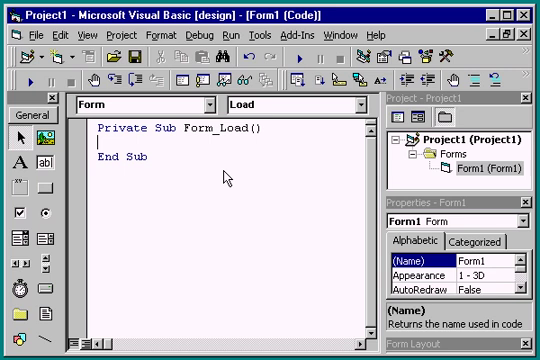
- Show Form1's (General) (Declarations) section containing Option Explicit
left_click(205, 104)
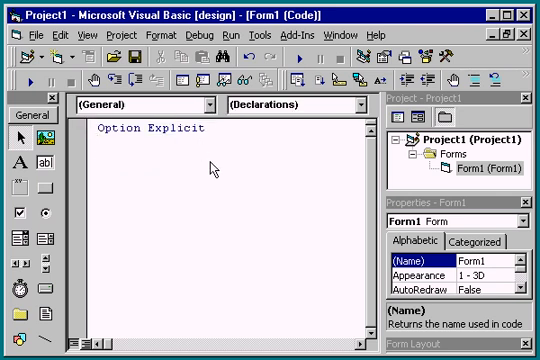
- Type 'public strSample as string' on the line below Option Explicit
type("public strS")
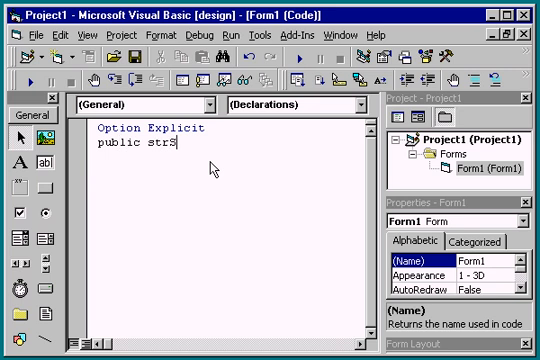
type("ample as string")
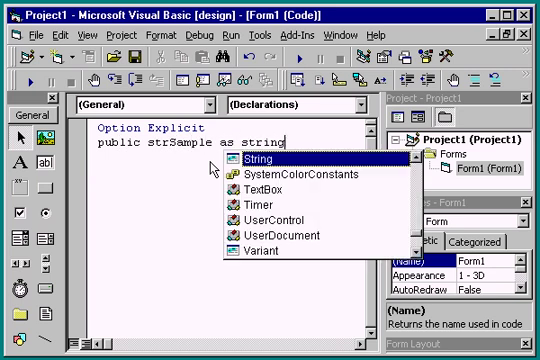